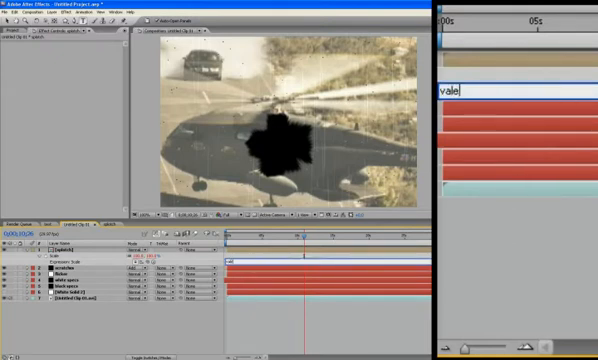
# - Enter 'value / random(1,10)' as the splotch layer's Scale expression
pyautogui.write('valu')
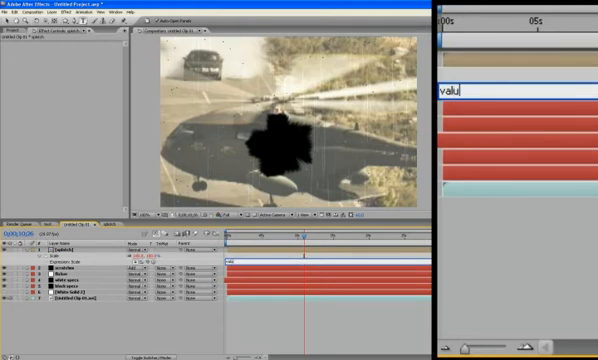
pyautogui.press('Backspace')
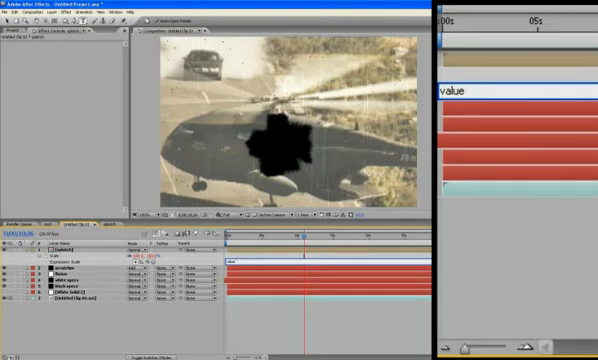
pyautogui.write('/')
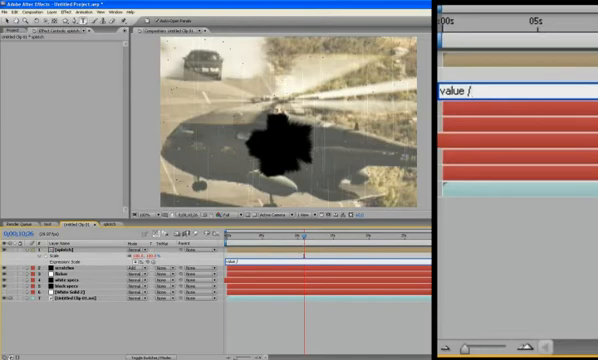
pyautogui.write('r')
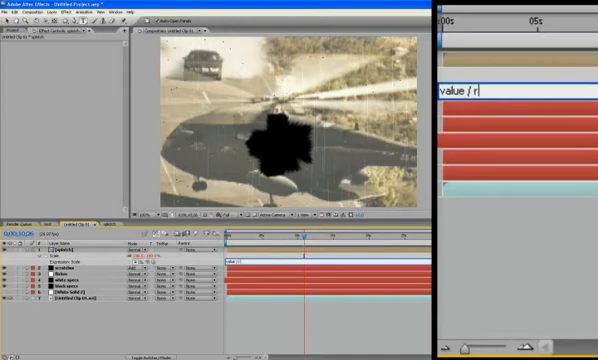
pyautogui.write('andom')
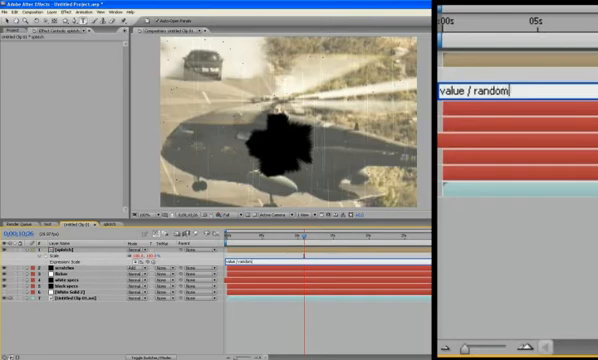
pyautogui.write('91,')
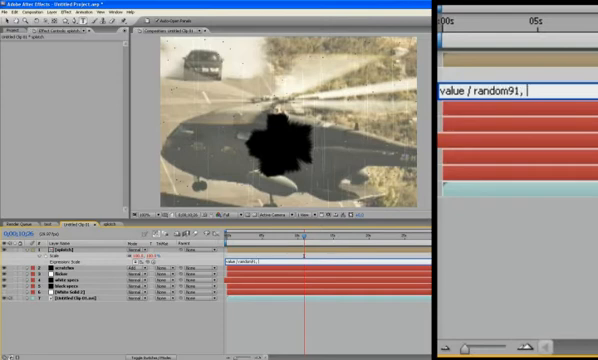
pyautogui.write('10)')
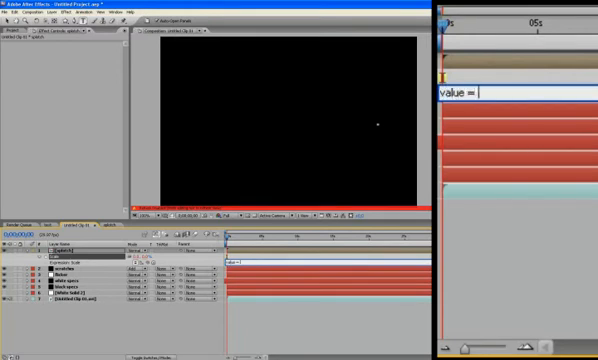
# - Start typing a random() call after 'value =' in the Scale expression
pyautogui.write('random(0, 50);')
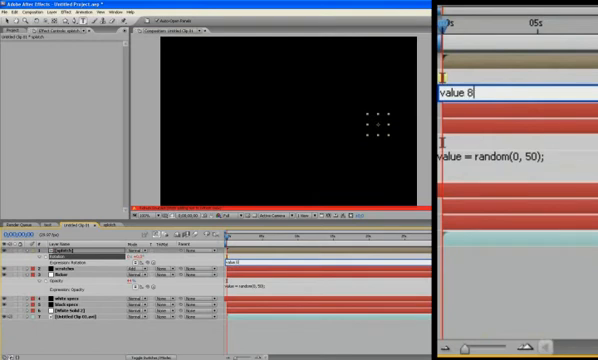
# - Enter 'value * random(0,360);' as the splotch layer's Rotation expression
pyautogui.write('rand')
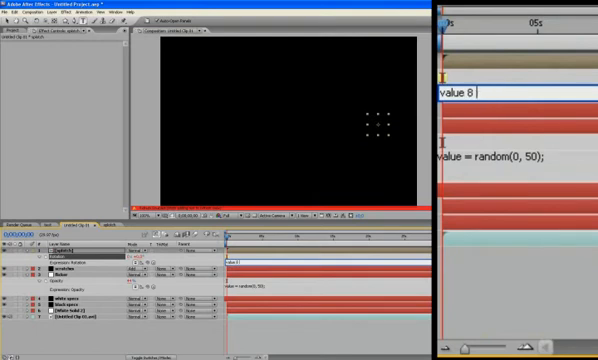
pyautogui.write('*')
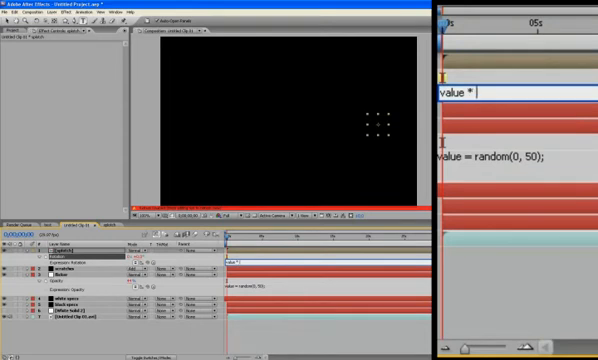
pyautogui.write('random(0-')
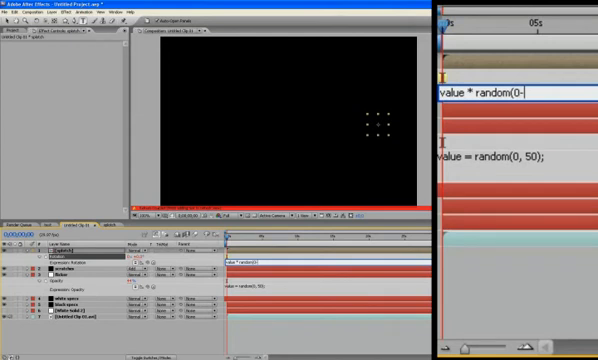
pyautogui.write('3')
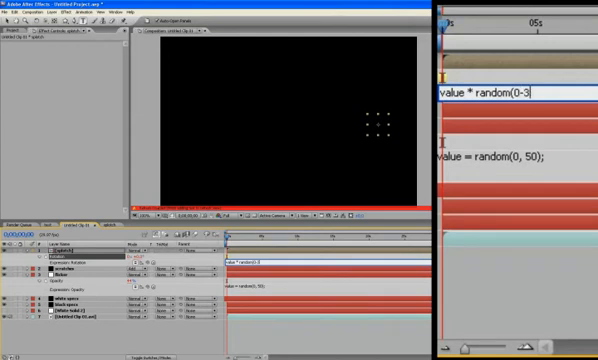
pyautogui.write('60)')
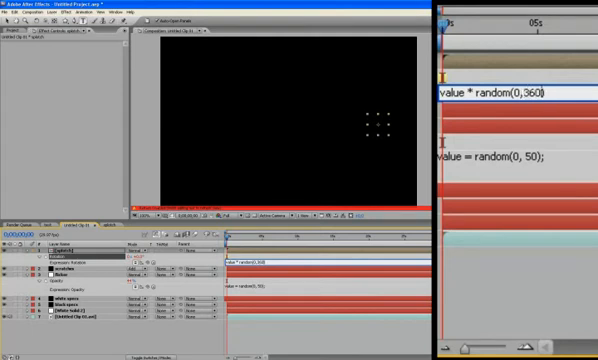
pyautogui.write(';')
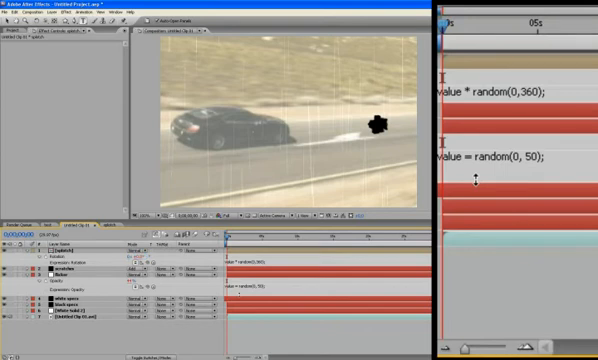
pyautogui.moveTo(470, 92)
pyautogui.write('value =')
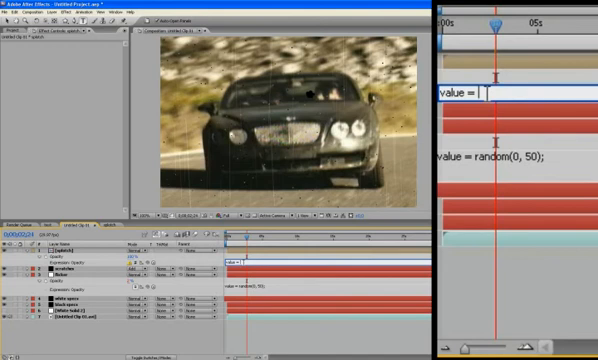
# - Begin a 'value = random(' Opacity expression on the splotch layer
pyautogui.write('random')
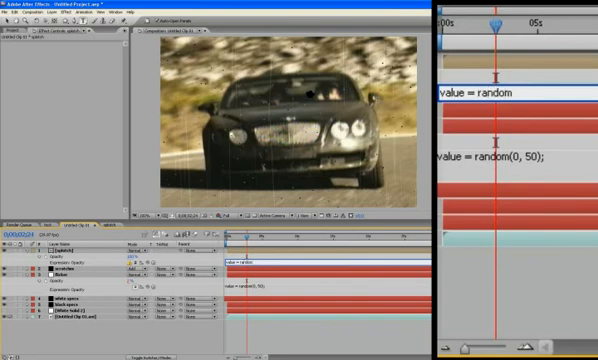
pyautogui.write('(-10, 10)]];')
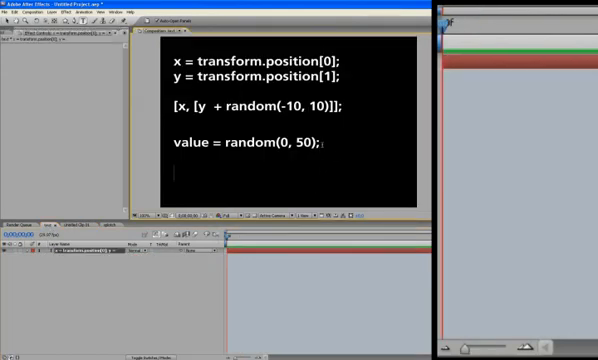
# - Enter 'value / random(1, 10);' as the splotch Scale expression
pyautogui.write('value / random(1, 10);')
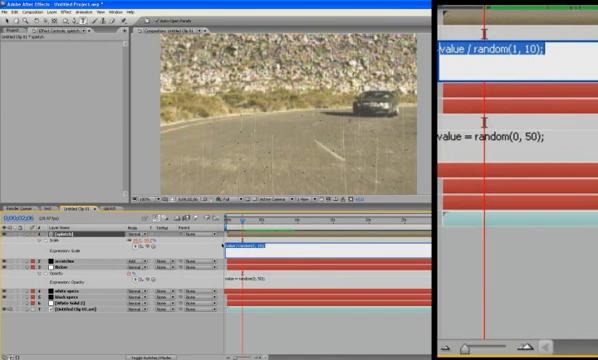
# - Replace the Scale expression with 'x = transform.scale[0]' and dismiss the dimension warning
pyautogui.write('x =')
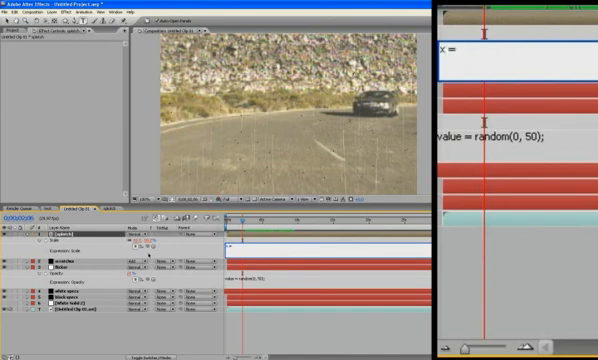
pyautogui.write('transform.scale[0]')
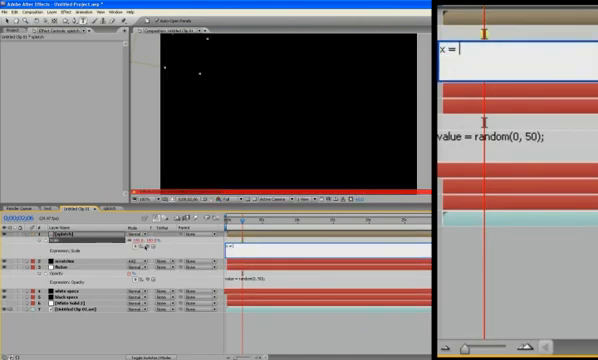
pyautogui.write('transform.scale[0]')
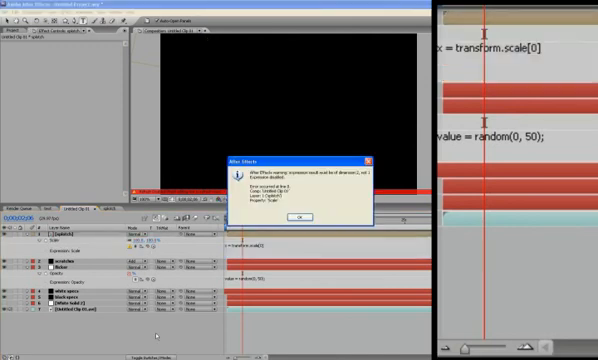
pyautogui.click(301, 218)
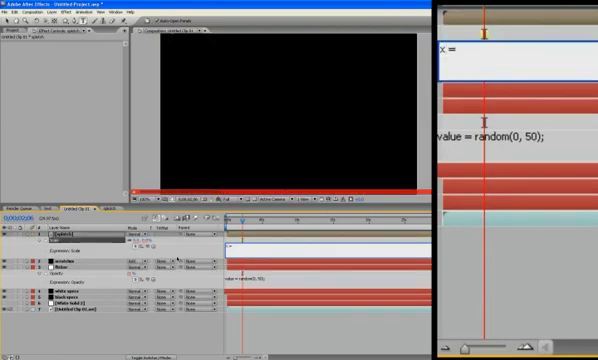
# - Define x and y from transform.scale[0] and [1], returning [x, y]
pyautogui.write('transform.scale[0];')
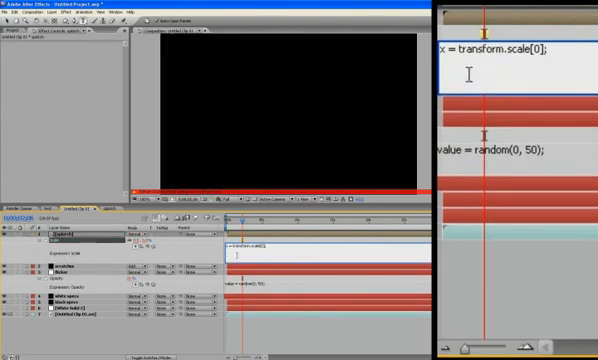
pyautogui.write('y')
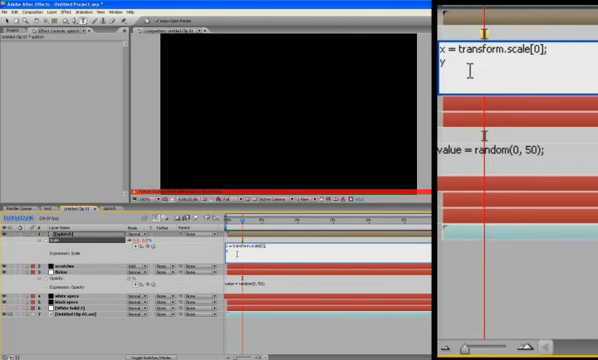
pyautogui.write('+')
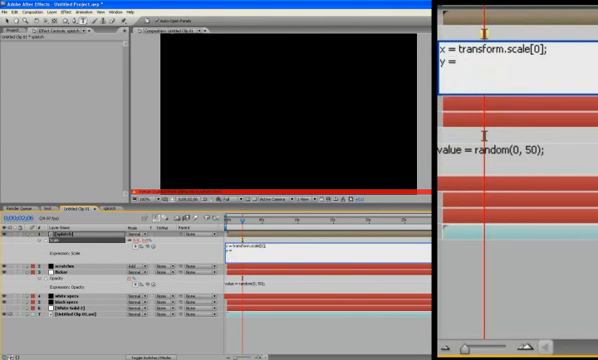
pyautogui.write('transform.scale[1];')
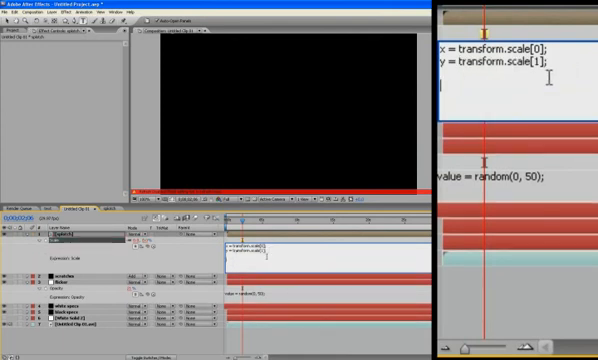
pyautogui.write('[x,')
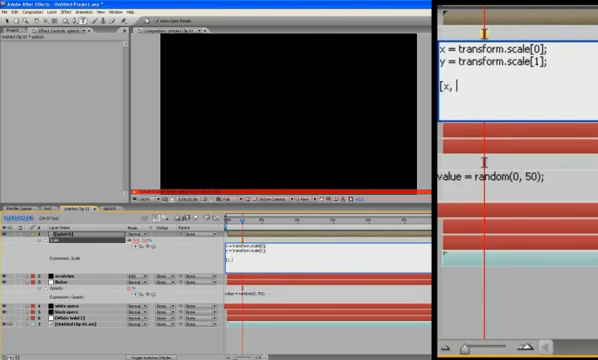
pyautogui.write('y]')
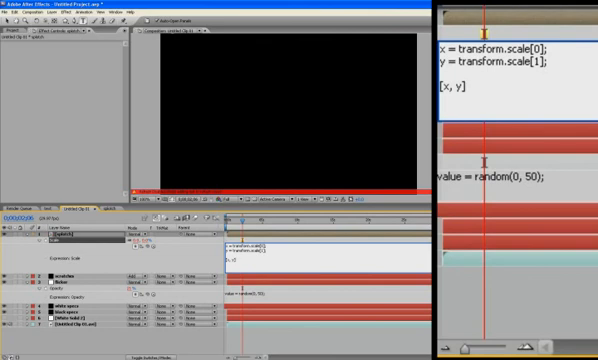
pyautogui.write(';')
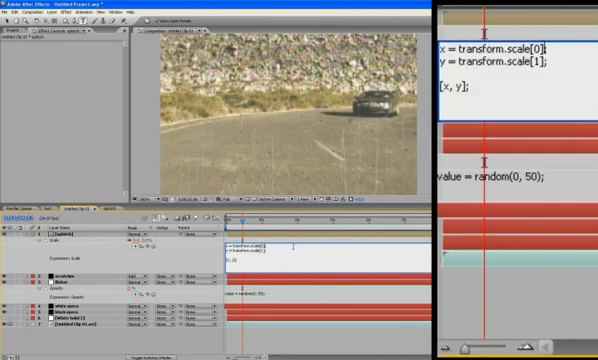
# - Append '+ random' to transform.scale[0] on the x line
pyautogui.write('+')
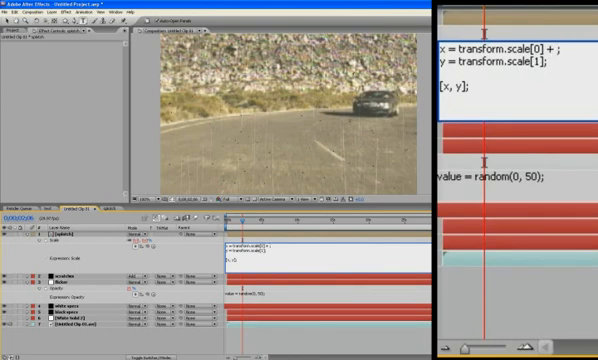
pyautogui.write('random;')
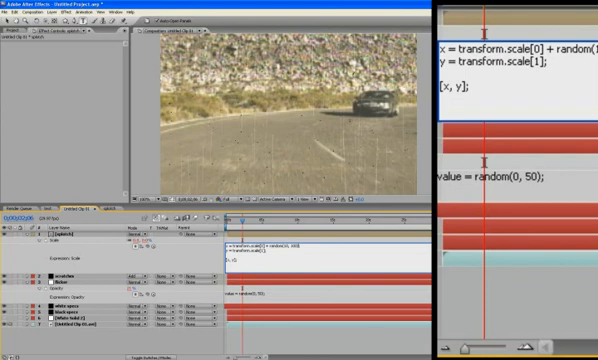
pyautogui.moveTo(558, 42)
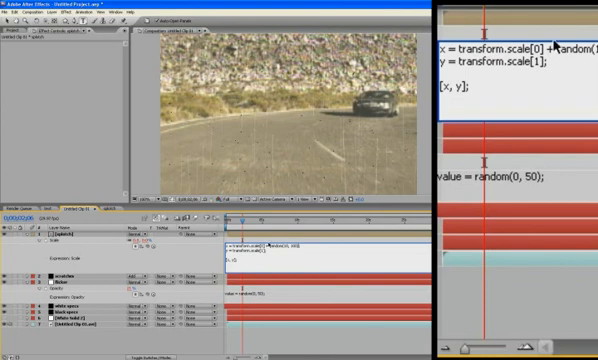